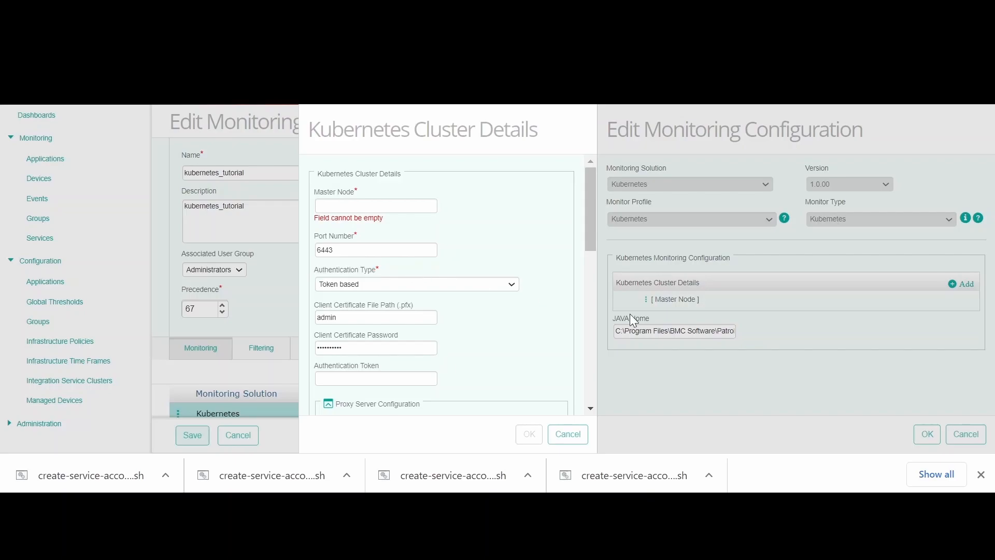
{"action": "mouse_move", "coordinate": [424, 246]}
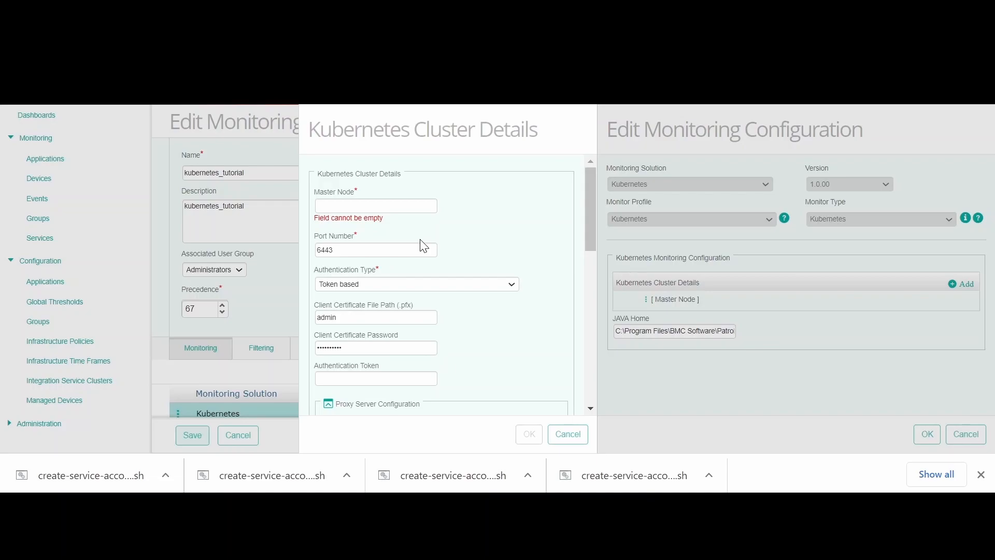
{"action": "mouse_move", "coordinate": [477, 248]}
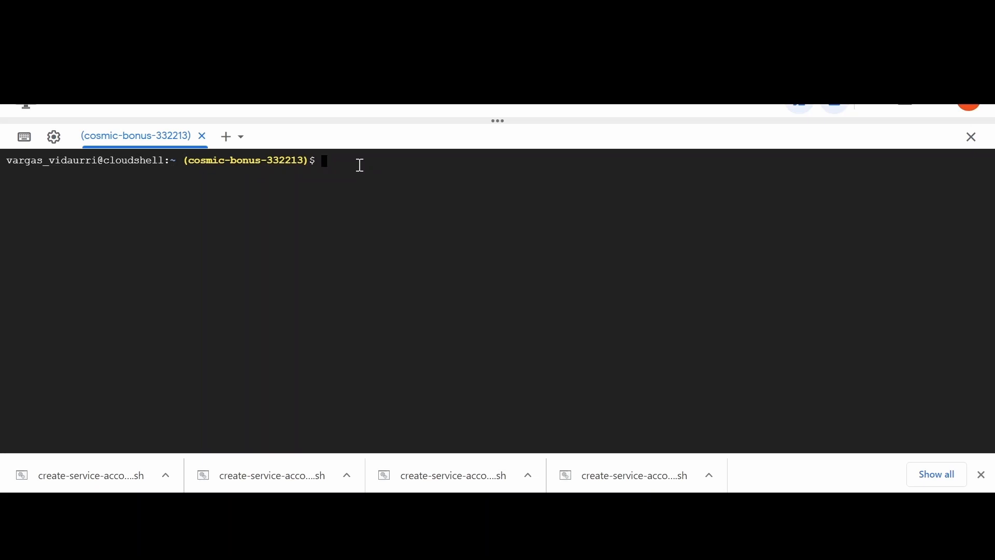
{"action": "type", "text": "kube"}
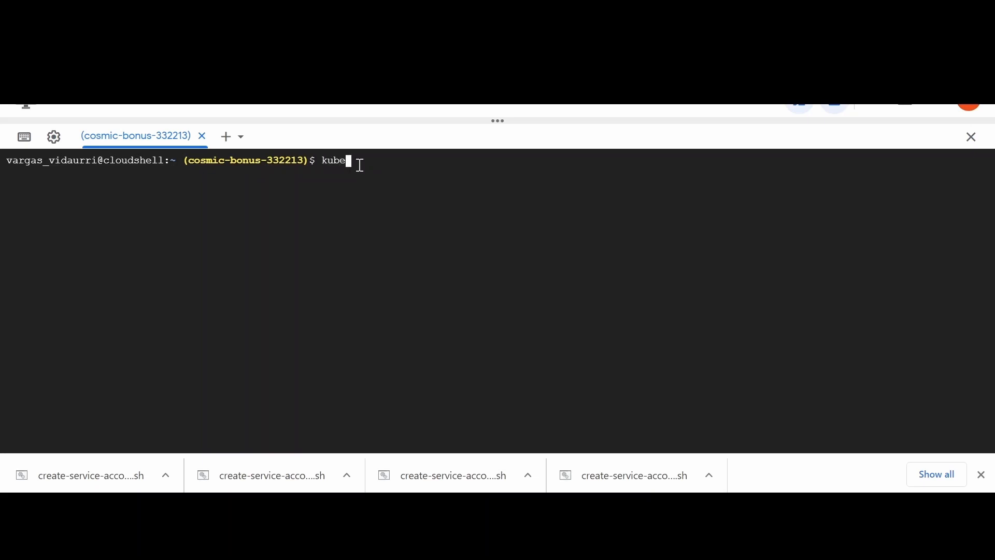
{"action": "type", "text": "ctl cluster"}
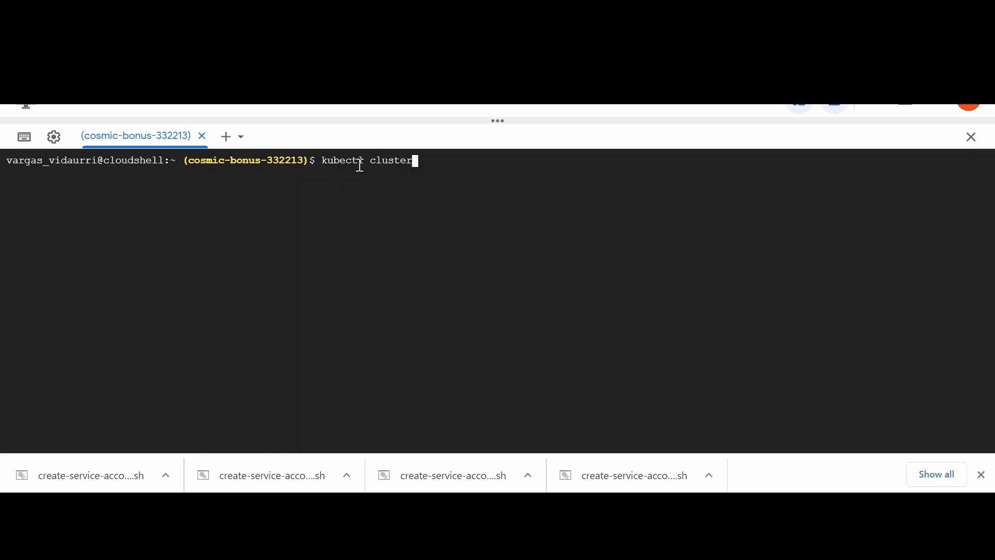
{"action": "type", "text": "-info"}
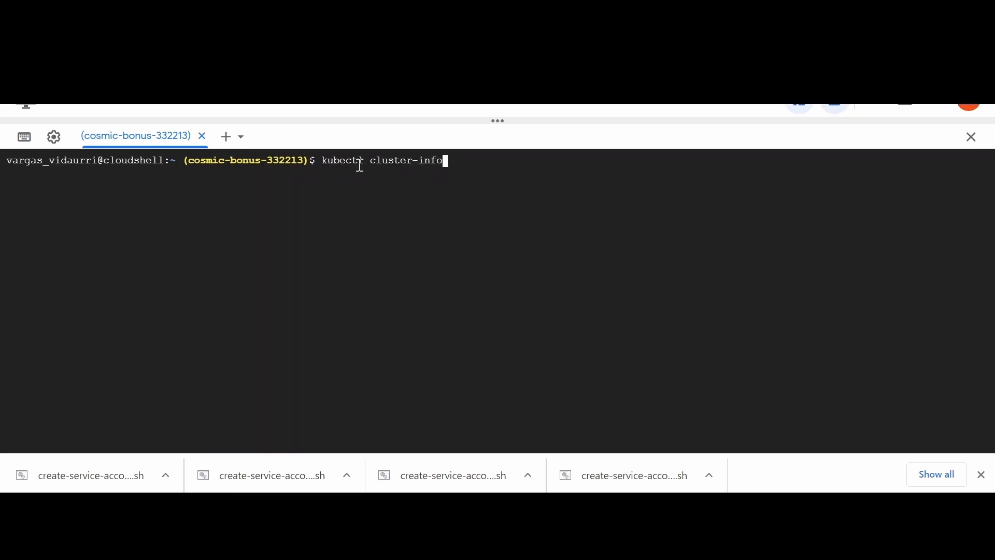
{"action": "key", "text": "Return"}
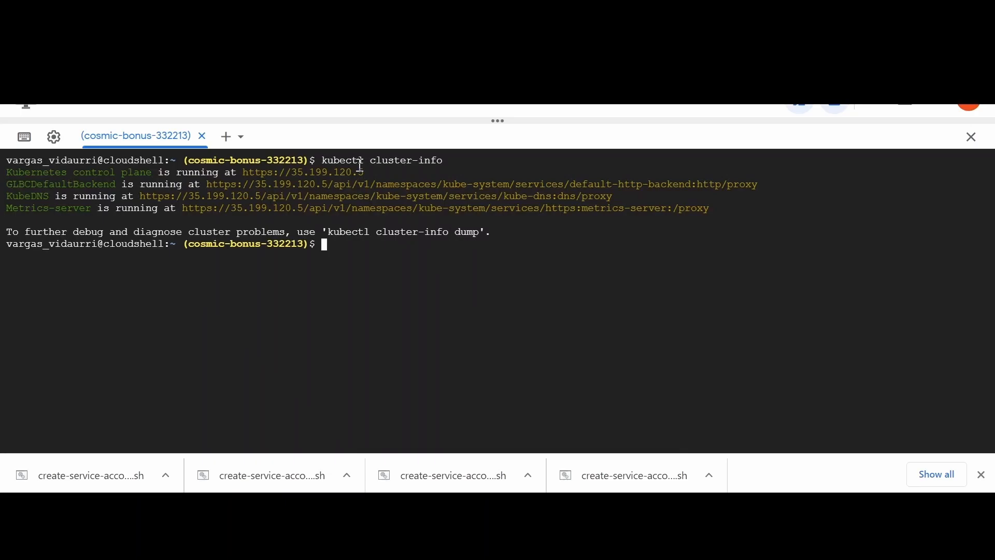
{"action": "mouse_move", "coordinate": [317, 176]}
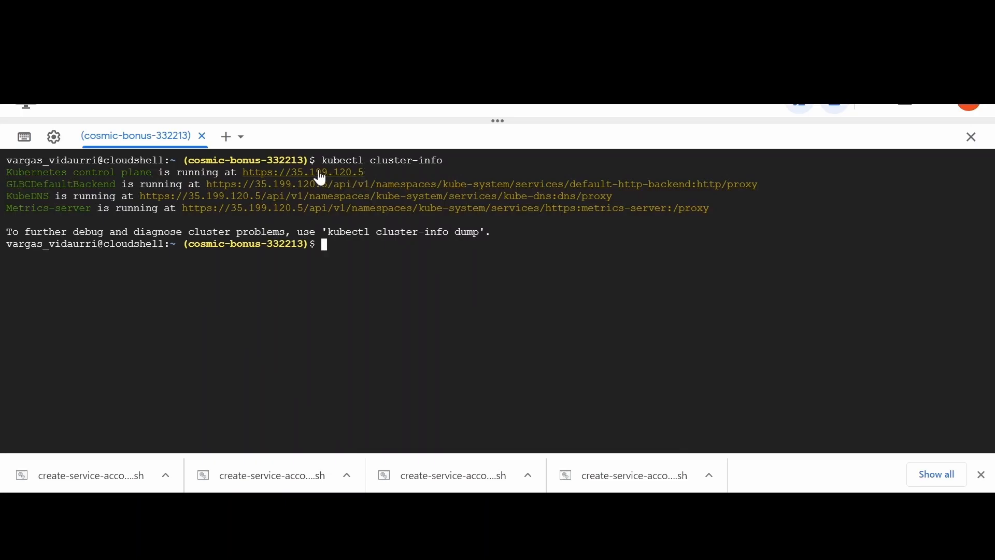
{"action": "mouse_move", "coordinate": [317, 177]}
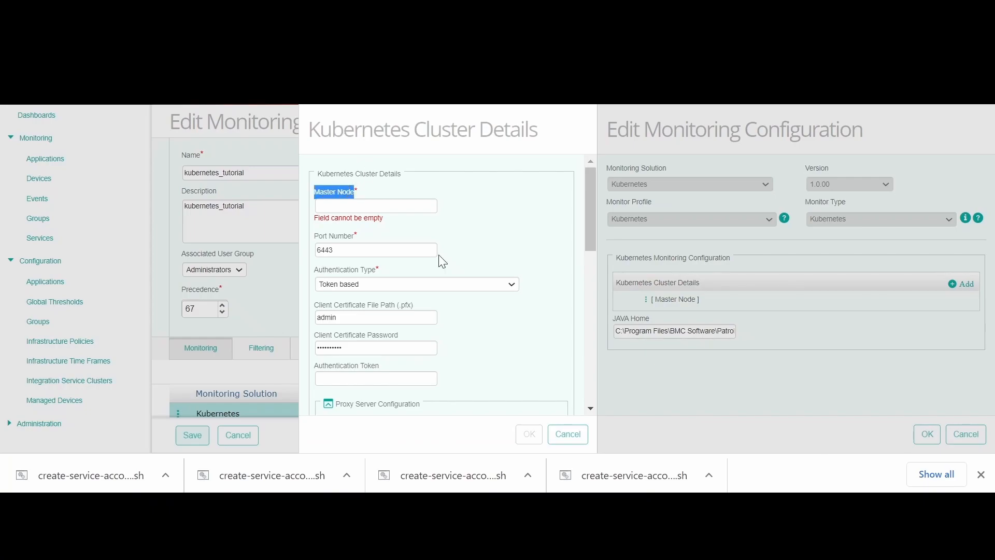
Step: Enter 35.199.120.5 as the Master Node
{"action": "type", "text": "35.199.120.5"}
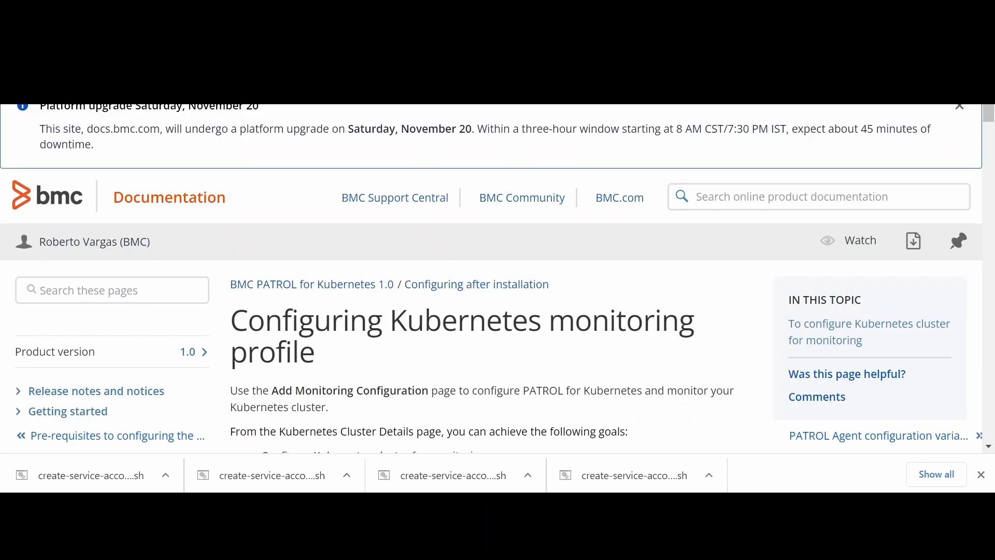
Step: Scroll to the Authentication Token guidance and open 'this sample script' in a new tab
{"action": "left_click", "coordinate": [958, 106]}
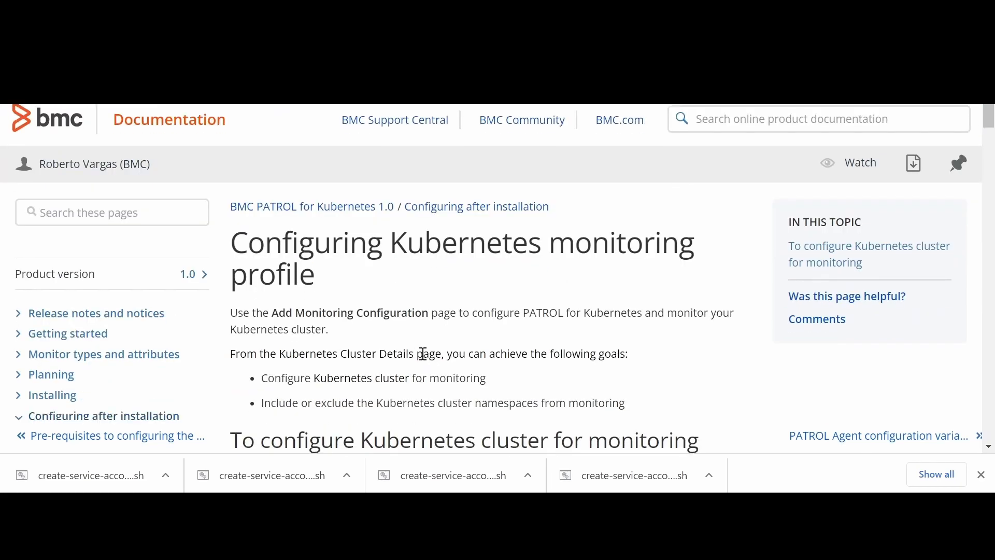
{"action": "mouse_move", "coordinate": [330, 248]}
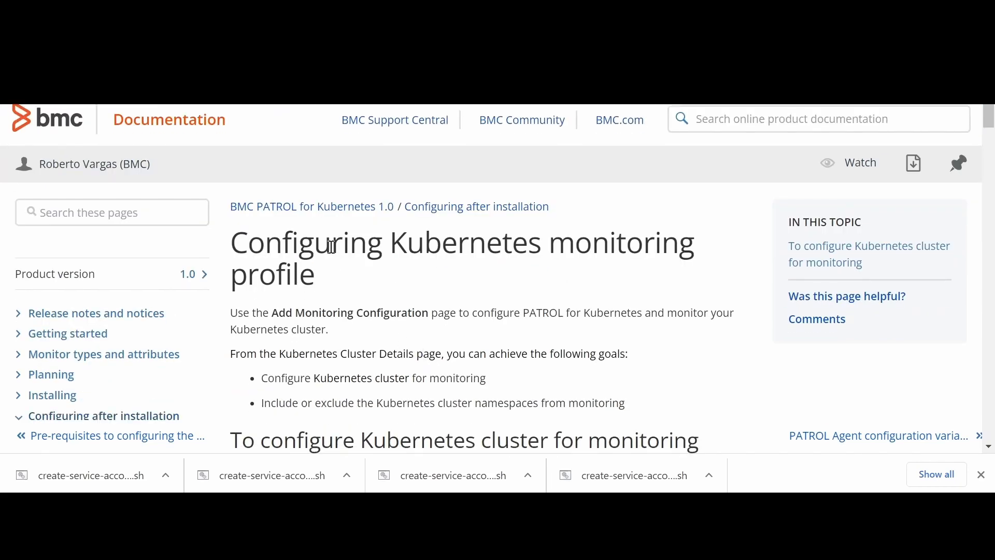
{"action": "scroll", "scroll_direction": "down", "scroll_amount": 3}
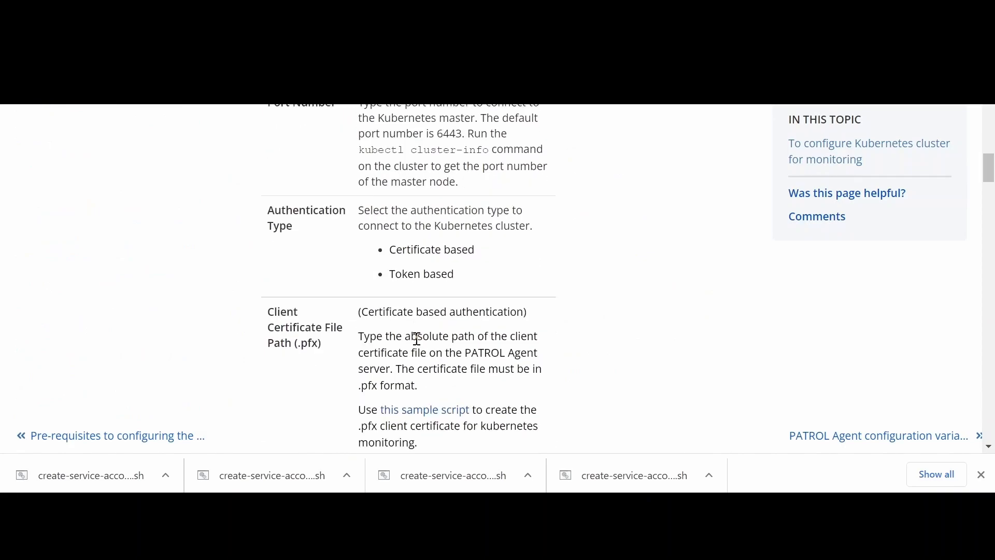
{"action": "scroll", "scroll_direction": "down", "scroll_amount": 3}
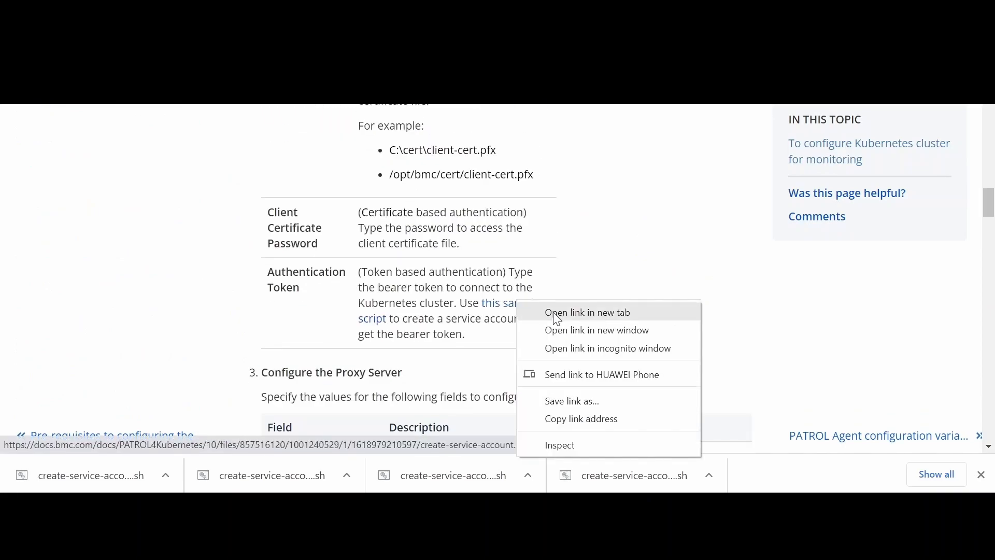
{"action": "left_click", "coordinate": [587, 312]}
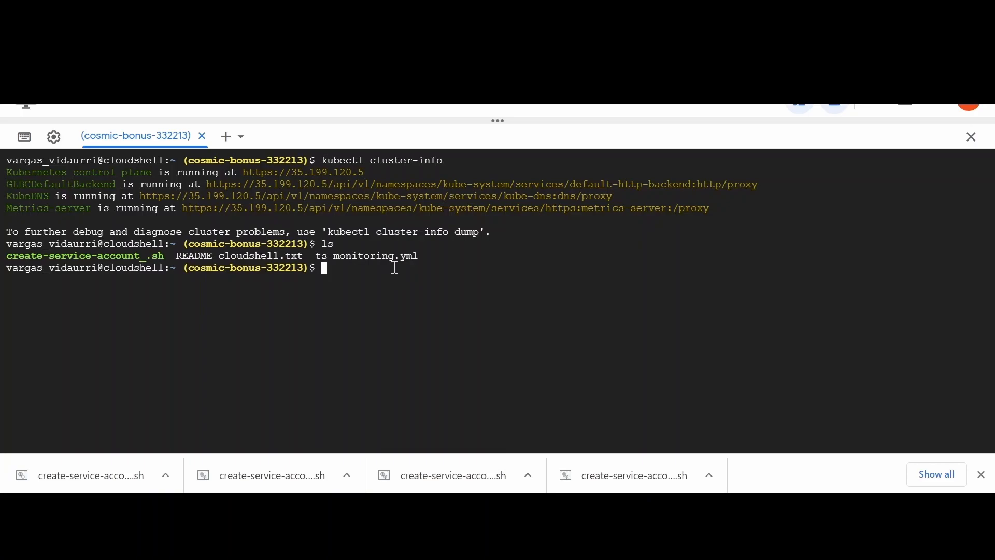
Step: Run ./create-service-account_.sh without arguments to display its usage line
{"action": "double_click", "coordinate": [85, 255]}
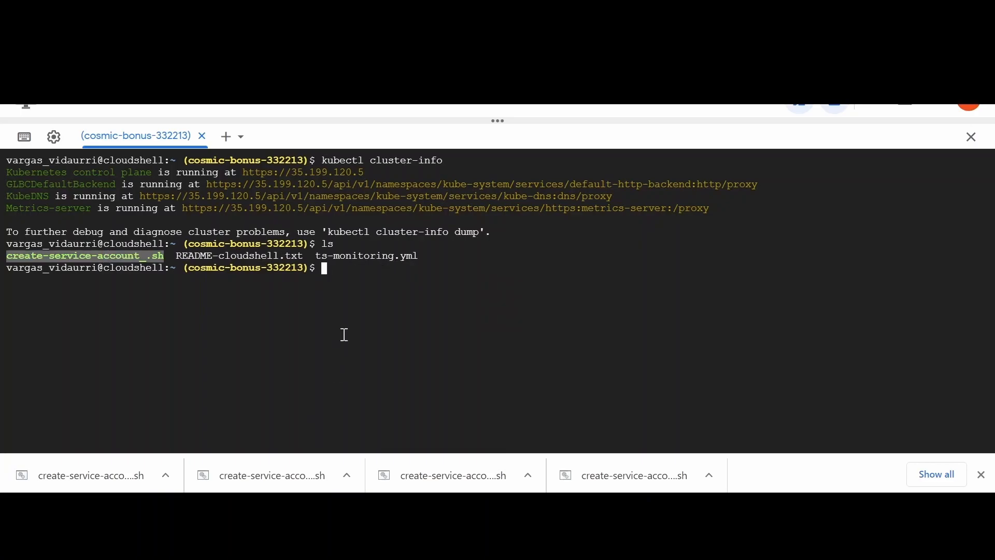
{"action": "type", "text": "./"}
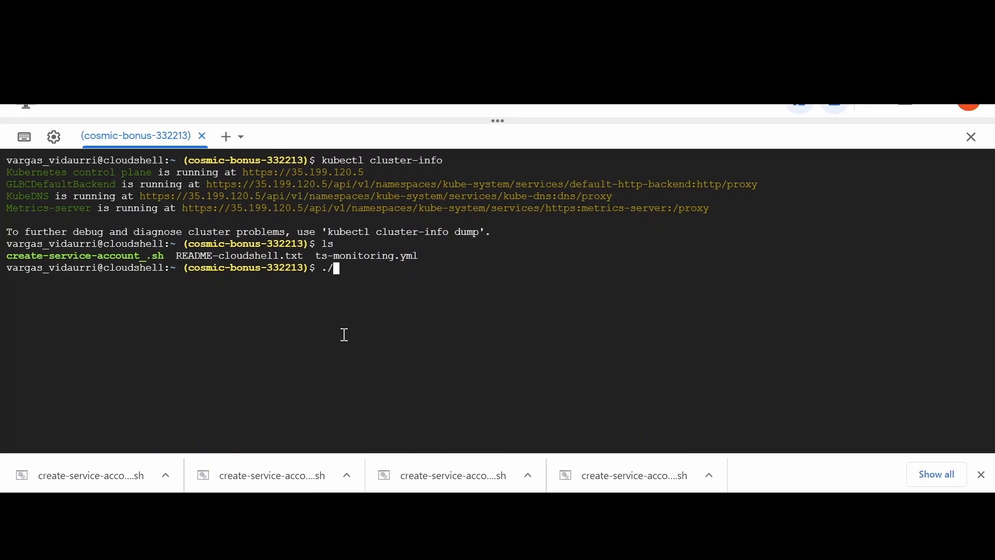
{"action": "key", "text": "Return"}
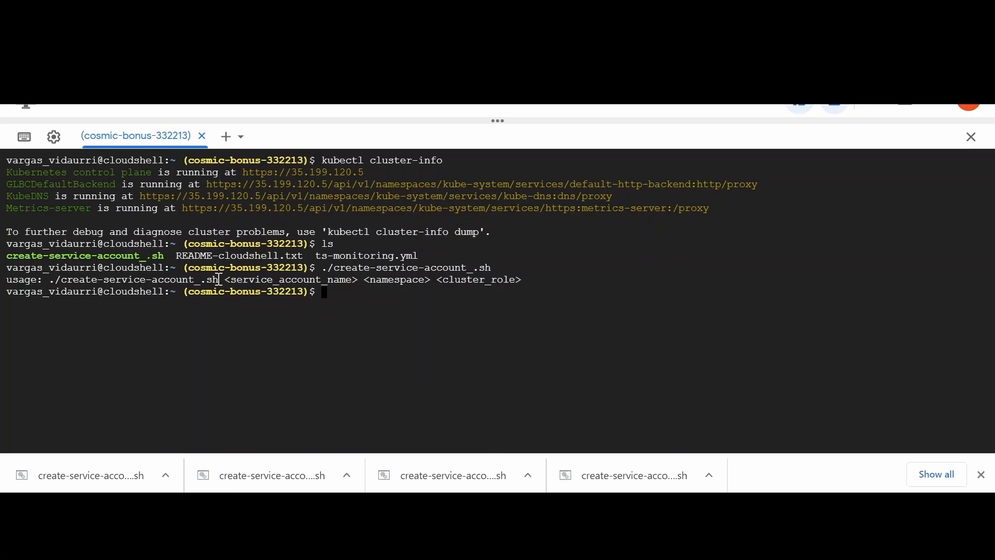
{"action": "double_click", "coordinate": [290, 280]}
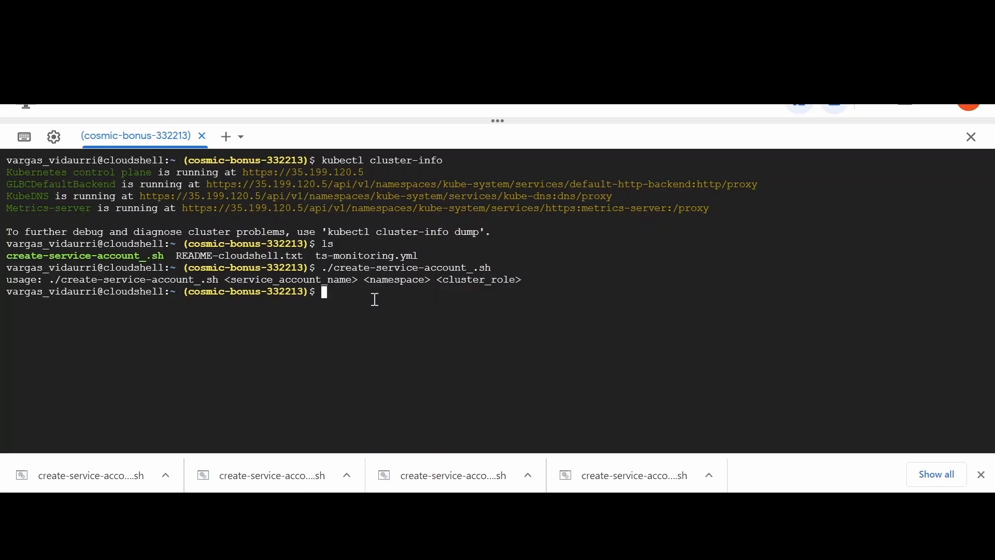
Step: Run kubectl get namespace and select the 'default' namespace name
{"action": "type", "text": "k"}
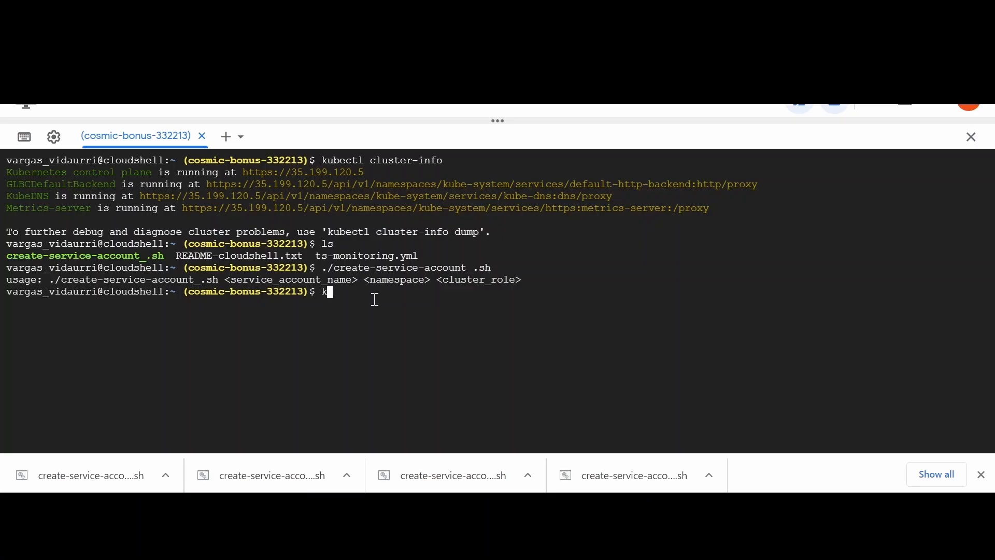
{"action": "type", "text": "ubectl get"}
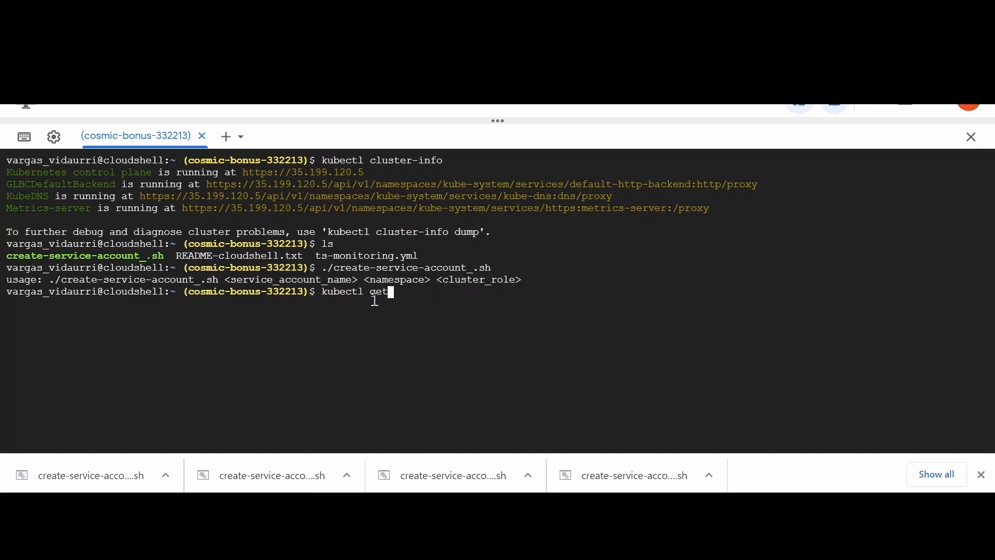
{"action": "type", "text": "namespa"}
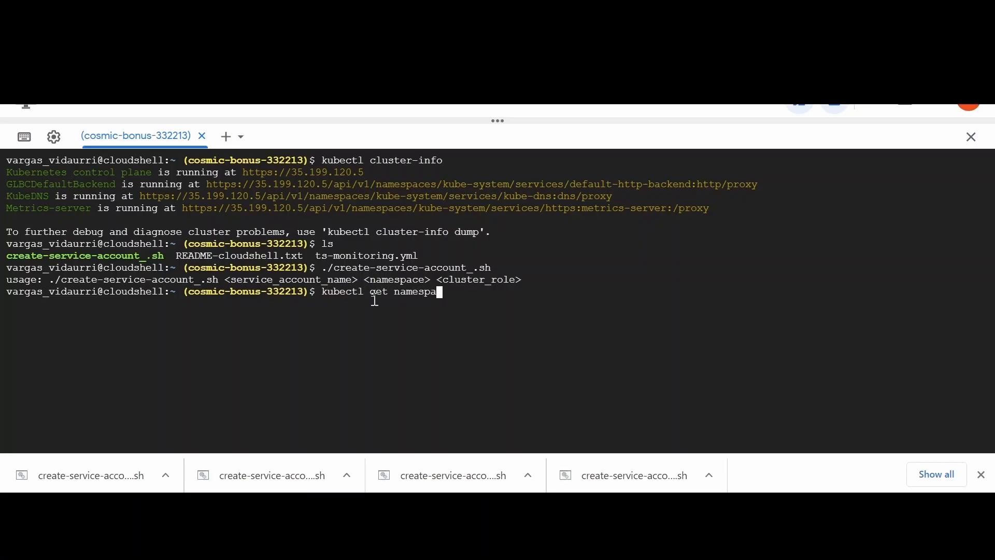
{"action": "key", "text": "Return"}
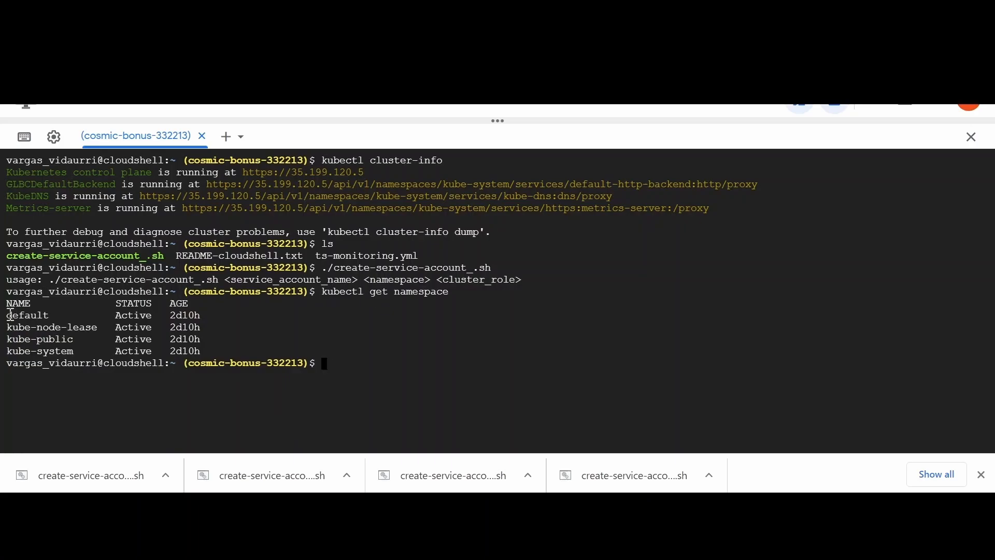
{"action": "double_click", "coordinate": [28, 315]}
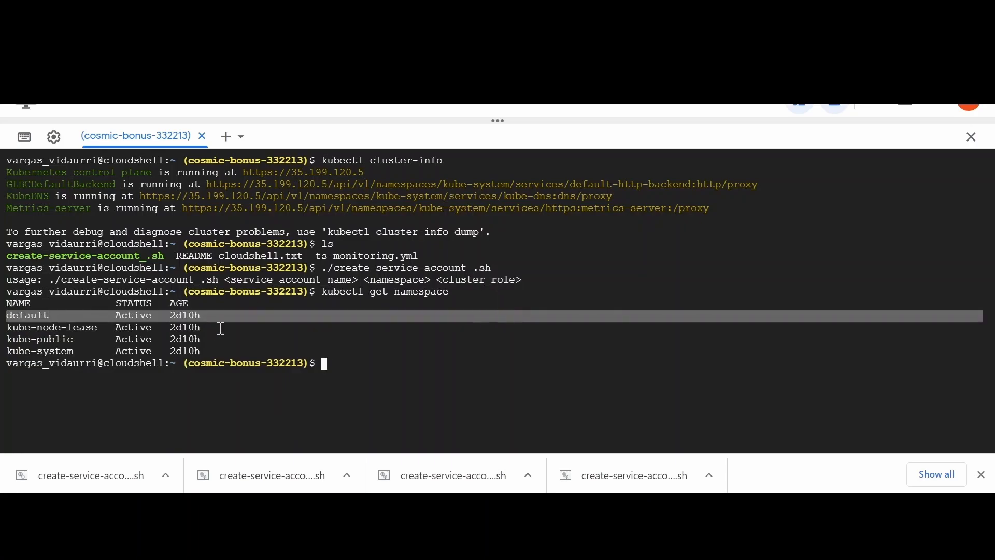
{"action": "mouse_move", "coordinate": [283, 320]}
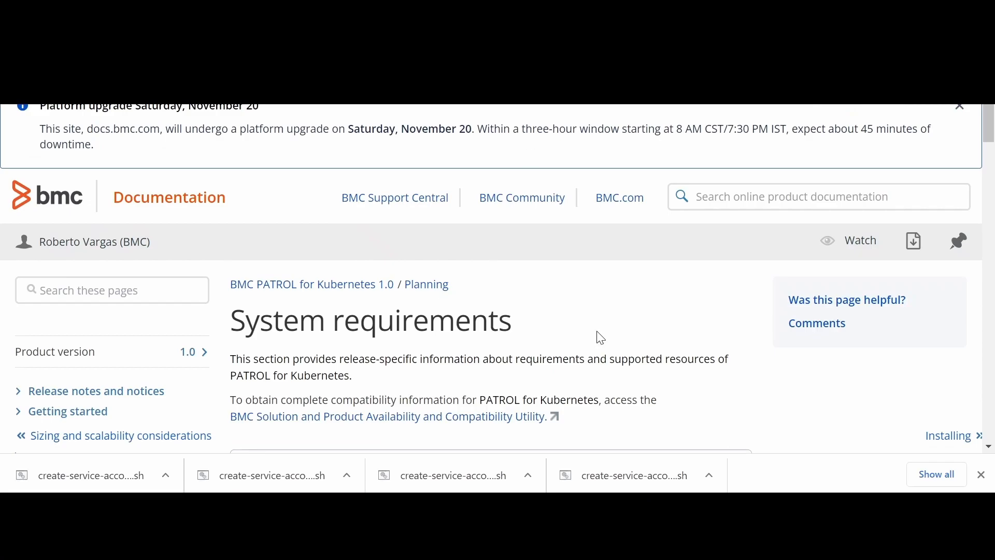
Step: Scroll System requirements to third-party product support and right-click the support policy link
{"action": "scroll", "scroll_direction": "down", "scroll_amount": 3}
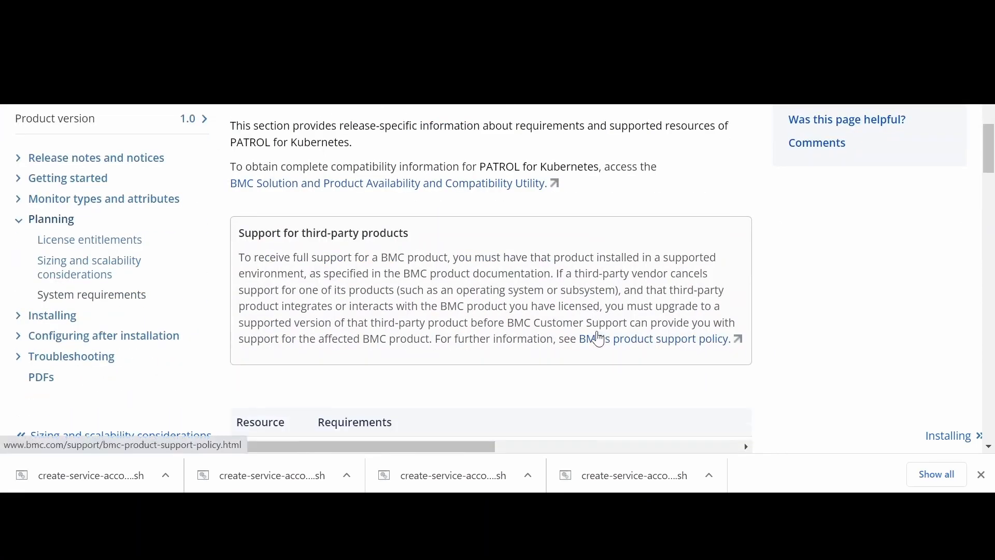
{"action": "right_click", "coordinate": [432, 305]}
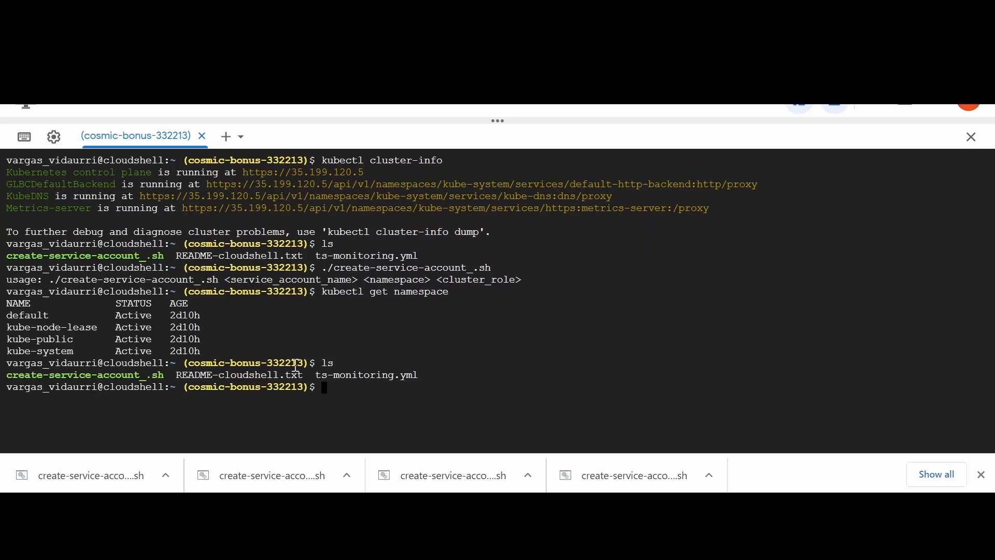
Step: Create the ts-monitoring cluster role with kubectl create -f ts-monitoring.yml
{"action": "double_click", "coordinate": [366, 375]}
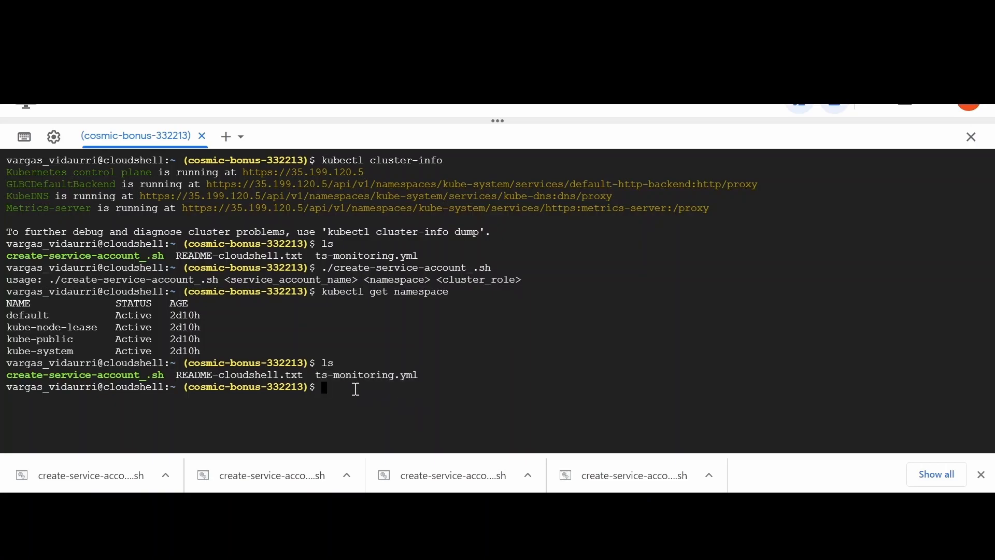
{"action": "type", "text": "kubectl"}
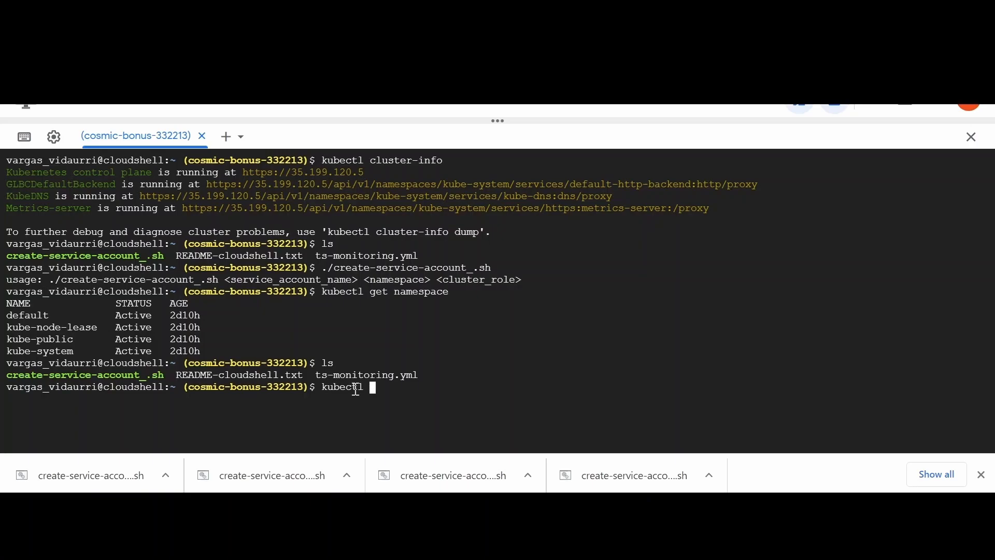
{"action": "type", "text": "create -f"}
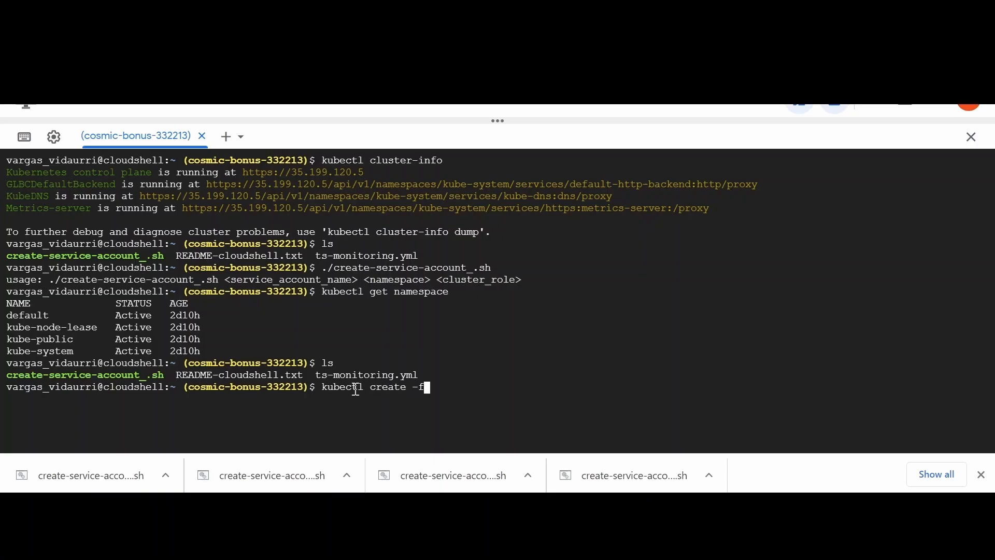
{"action": "type", "text": "ts"}
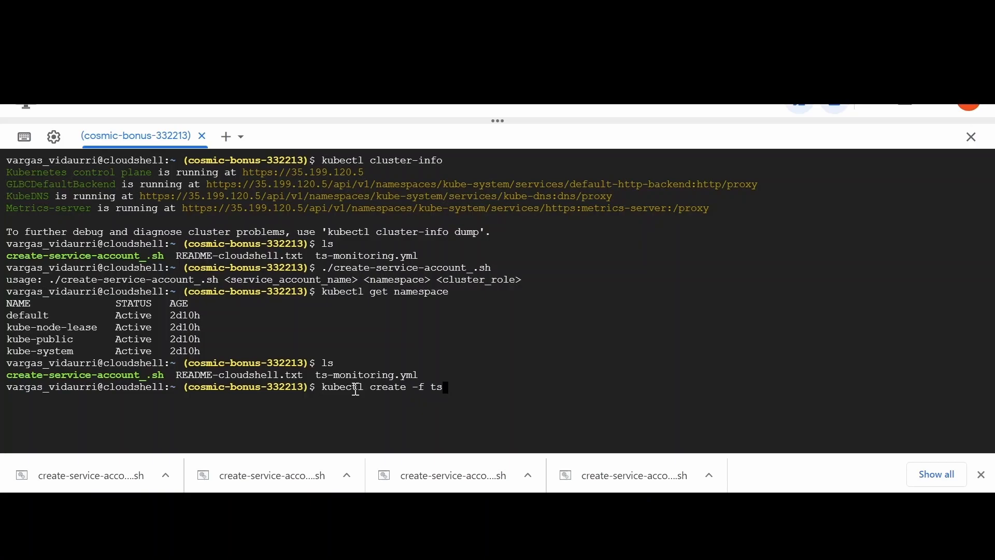
{"action": "type", "text": "-monitoring.yml"}
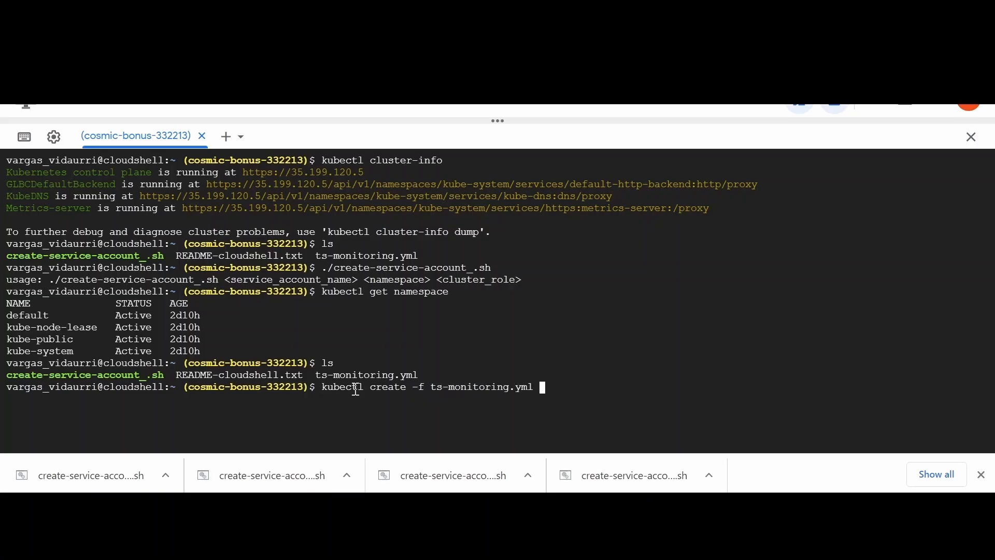
{"action": "mouse_move", "coordinate": [574, 372]}
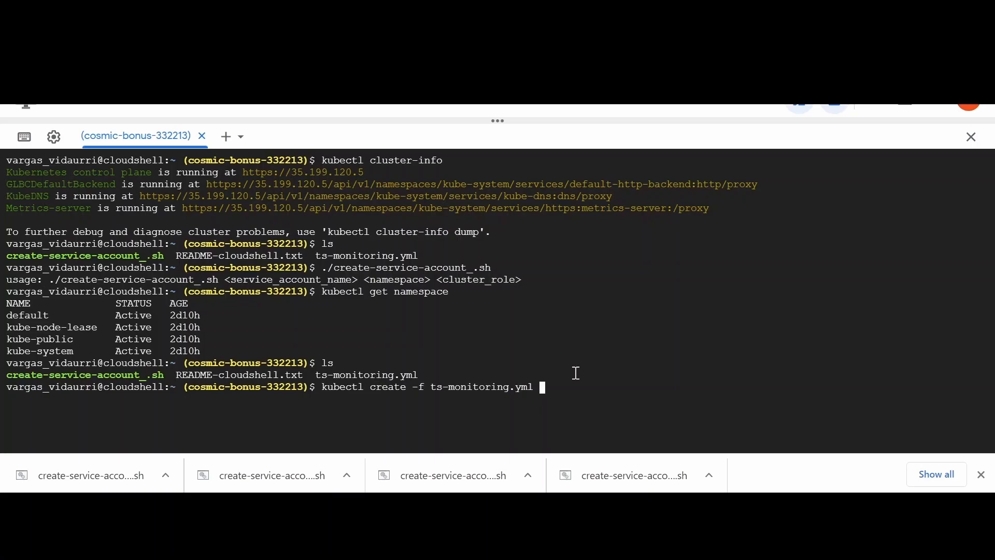
{"action": "key", "text": "Return"}
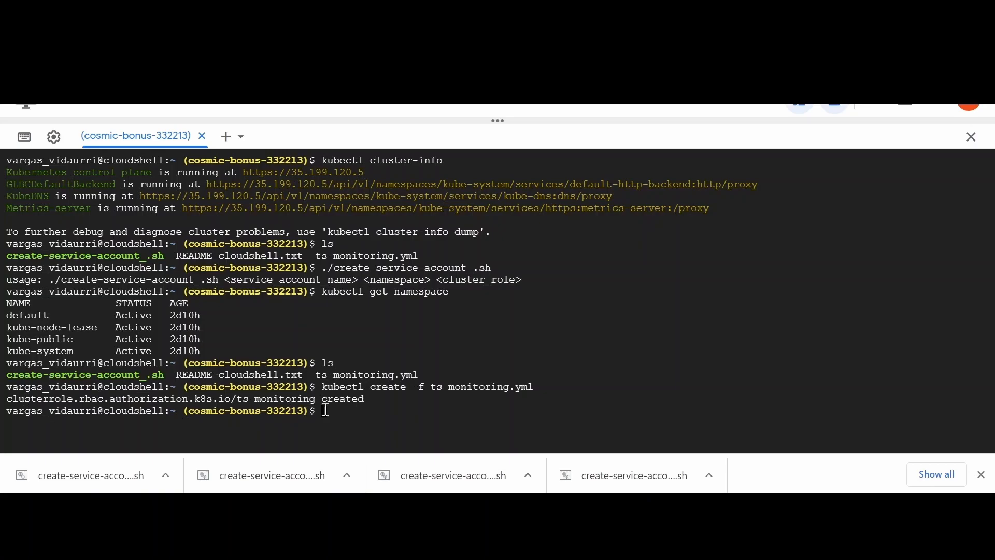
Step: Run ./create-service-account_.sh ts-monitoring default ts-monitoring
{"action": "double_click", "coordinate": [84, 255]}
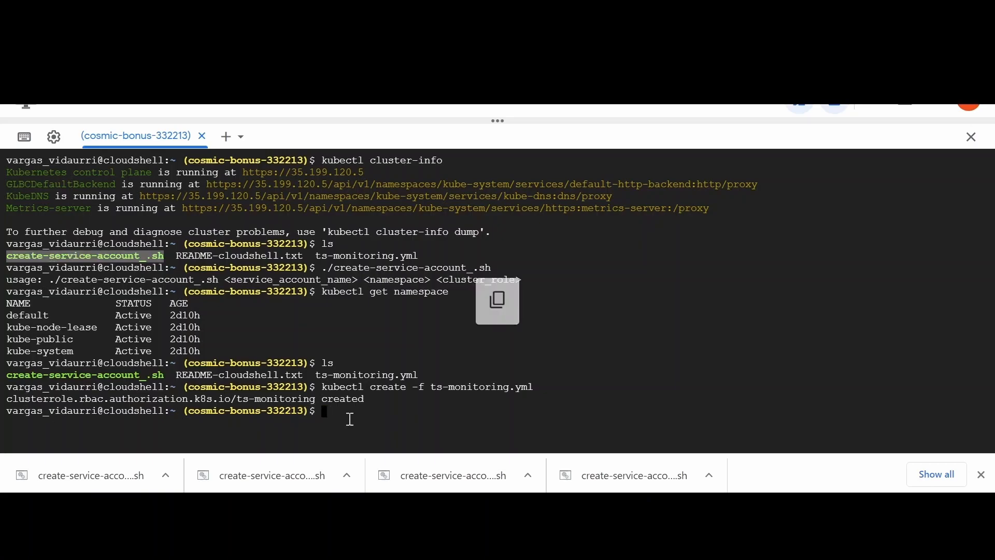
{"action": "type", "text": "./"}
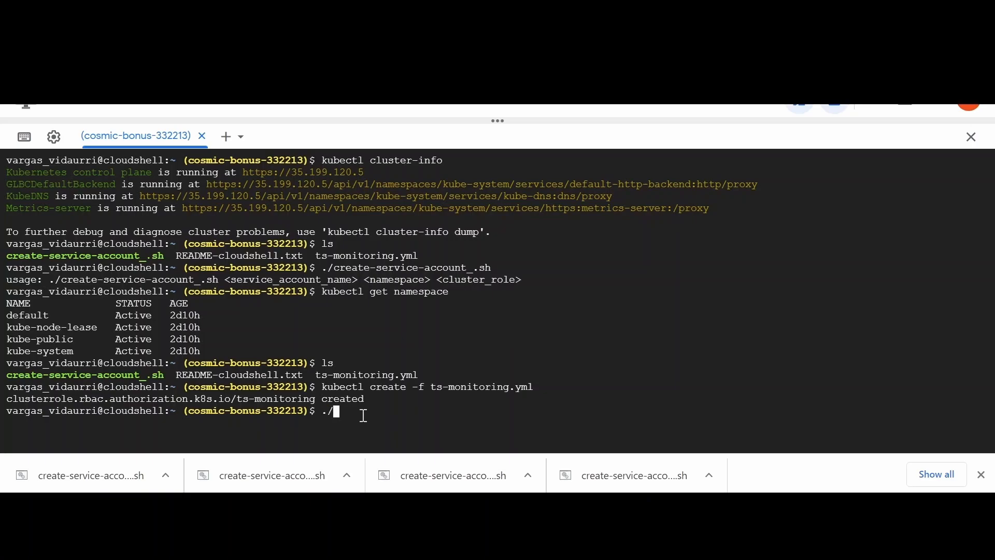
{"action": "type", "text": "create-service-account_.sh"}
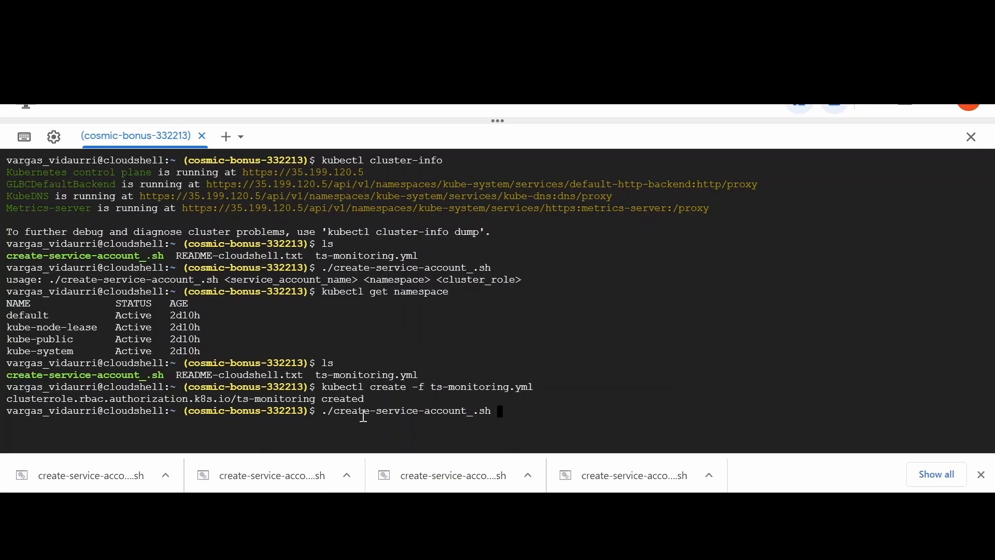
{"action": "type", "text": "ts-mo"}
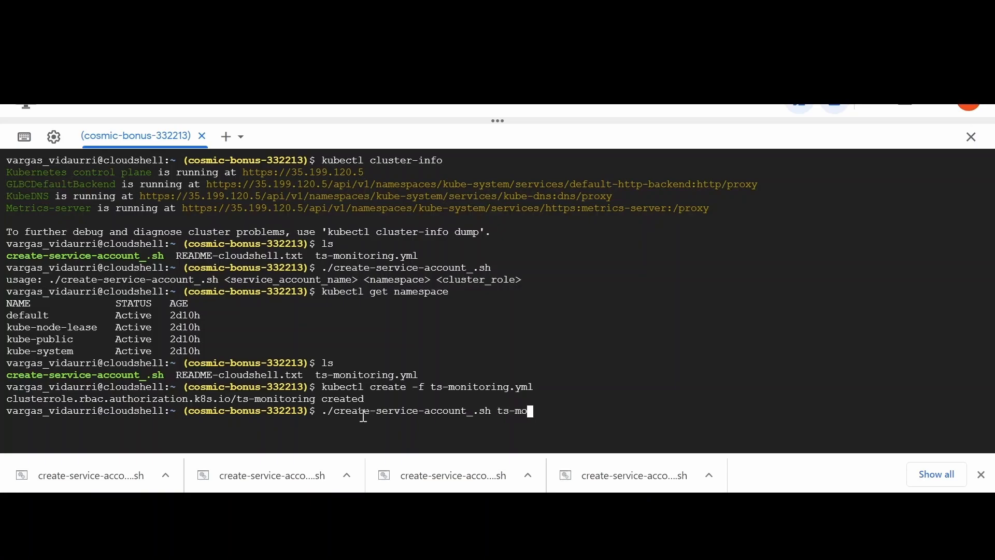
{"action": "type", "text": "nitoring d"}
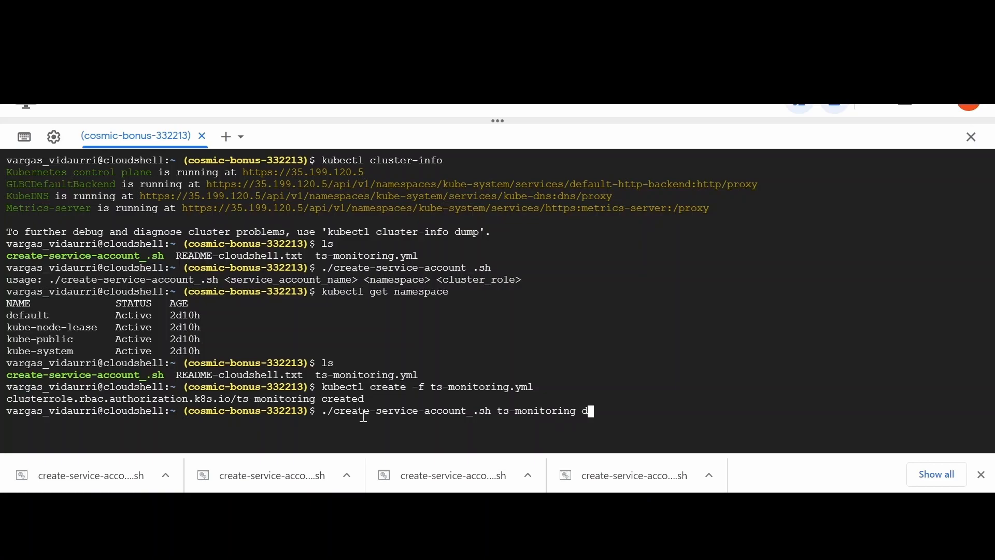
{"action": "type", "text": "efault ts-monitor"}
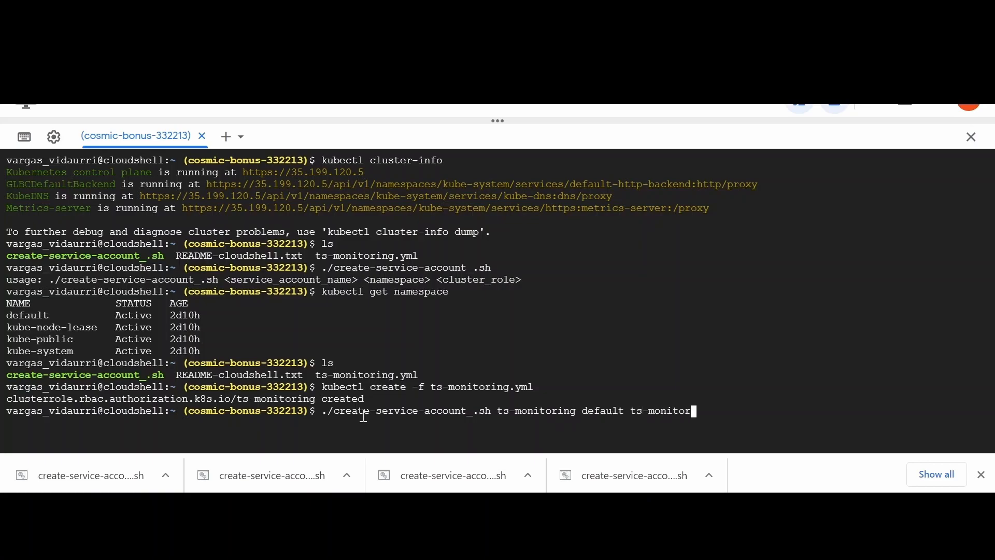
{"action": "key", "text": "Return"}
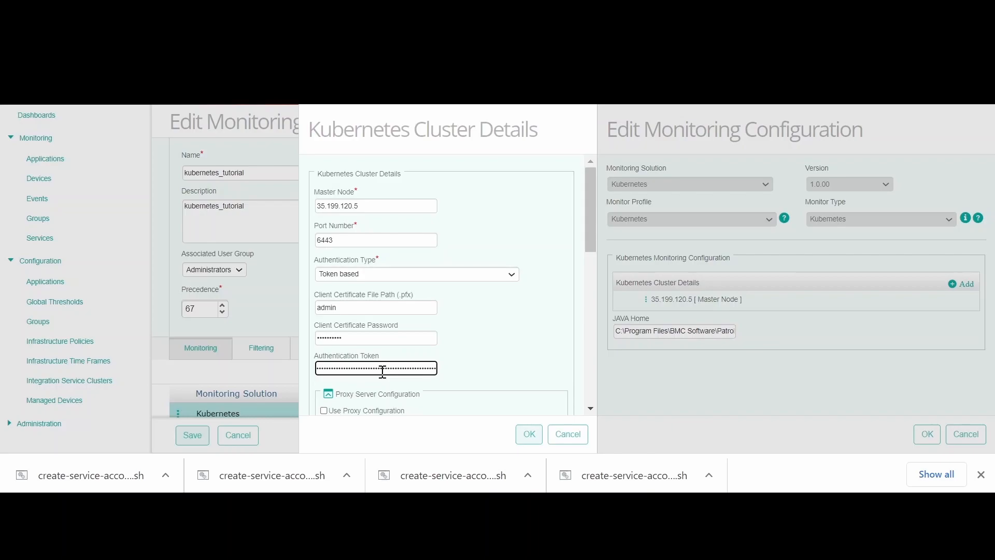
Step: Confirm the Kubernetes Cluster Details and Edit Monitoring Configuration dialogs
{"action": "left_click", "coordinate": [528, 433]}
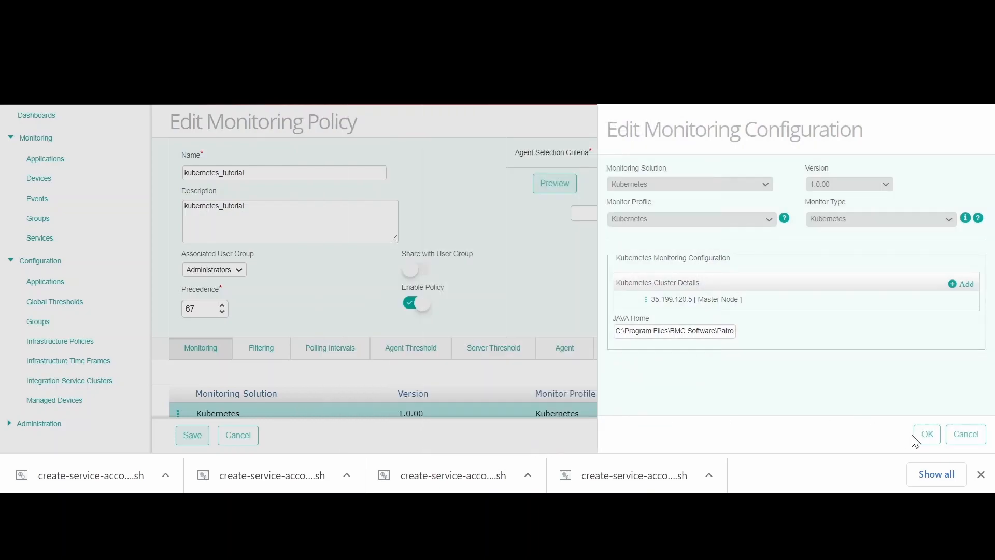
{"action": "left_click", "coordinate": [925, 434]}
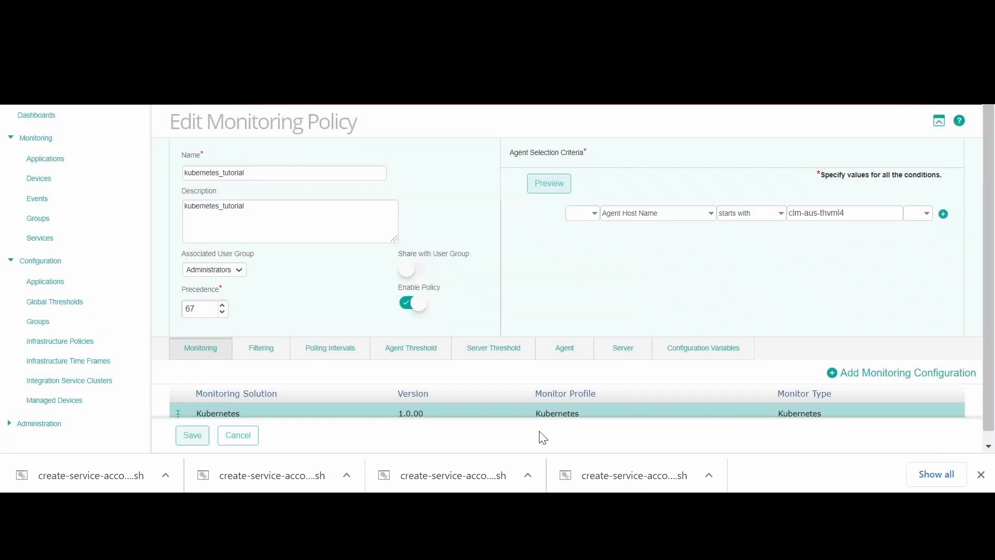